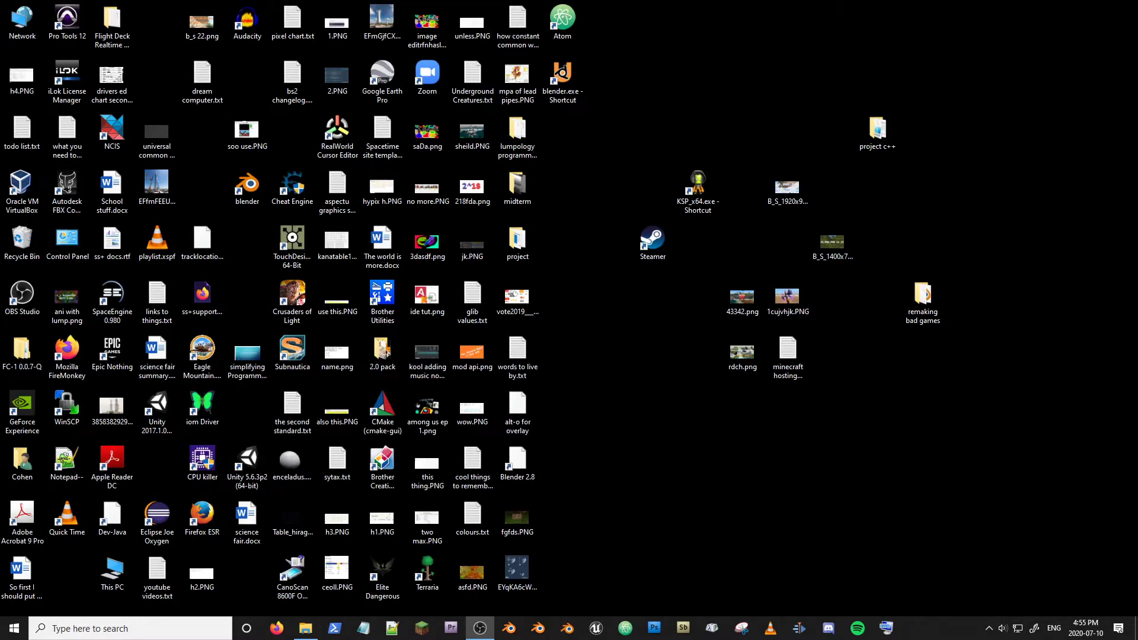
mouse_move(571, 359)
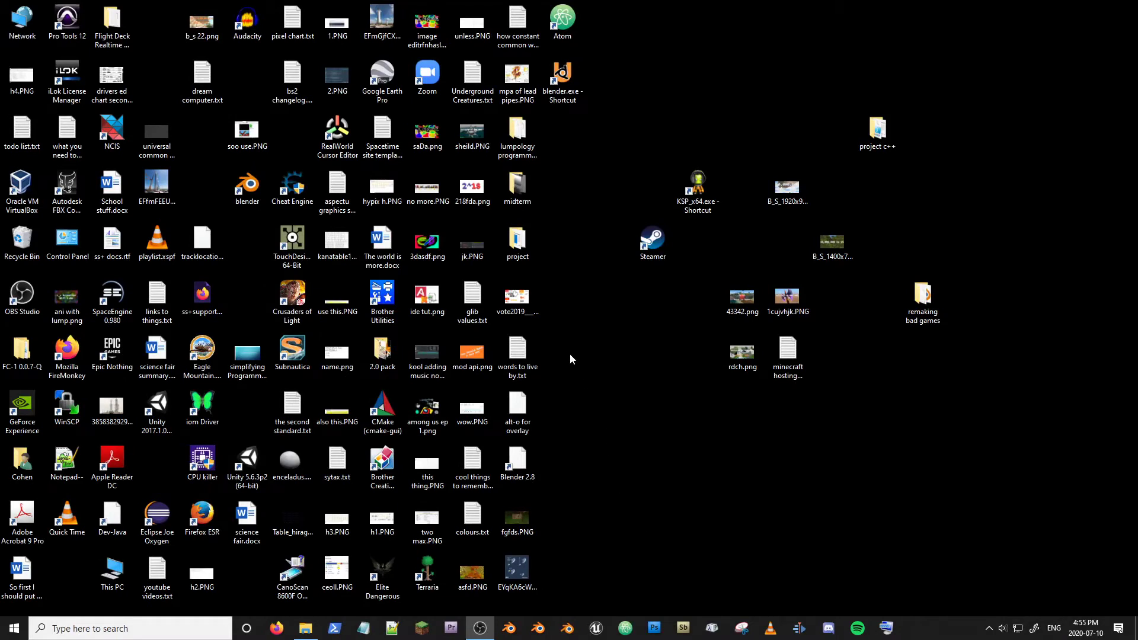
- Move the 'words to live by' text file to empty desktop space and view its options
left_click(517, 350)
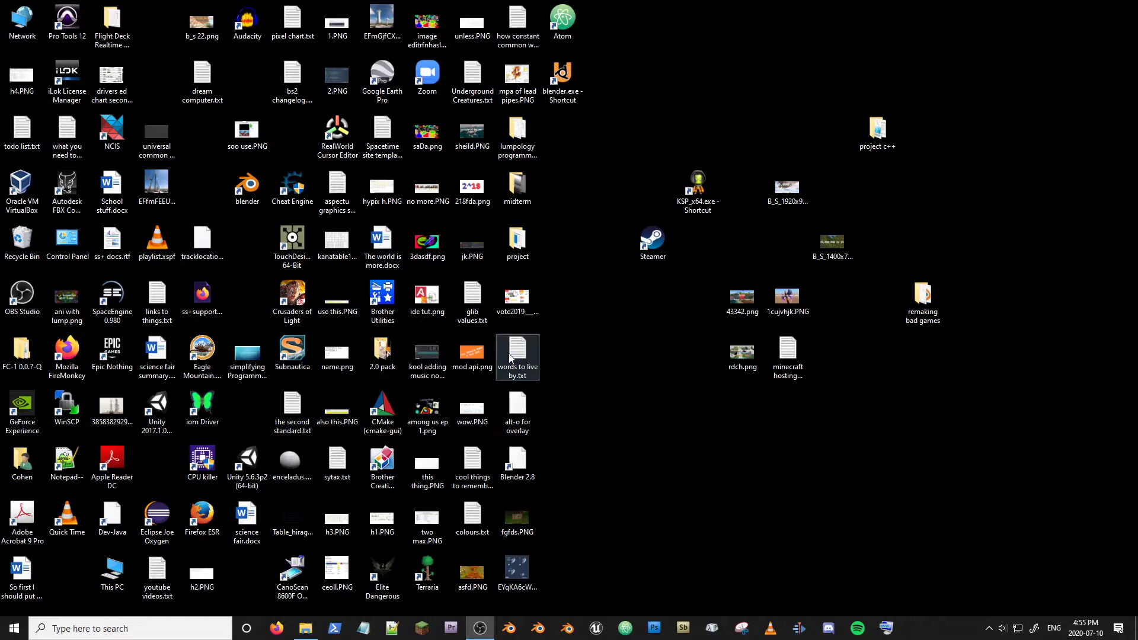
left_click_drag(517, 357, 607, 411)
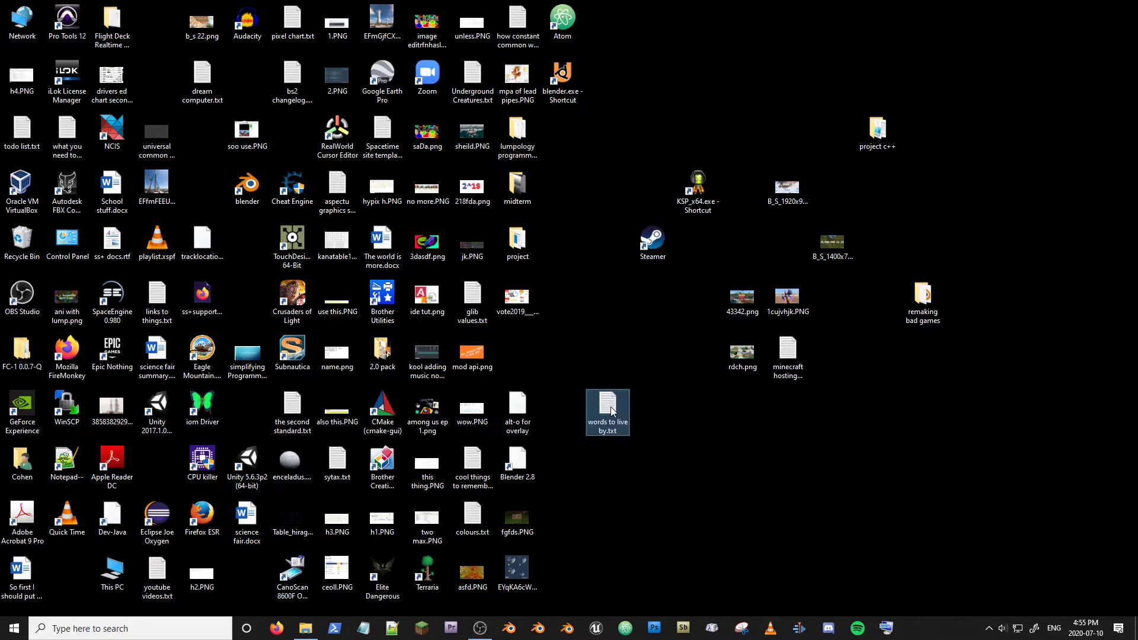
right_click(609, 412)
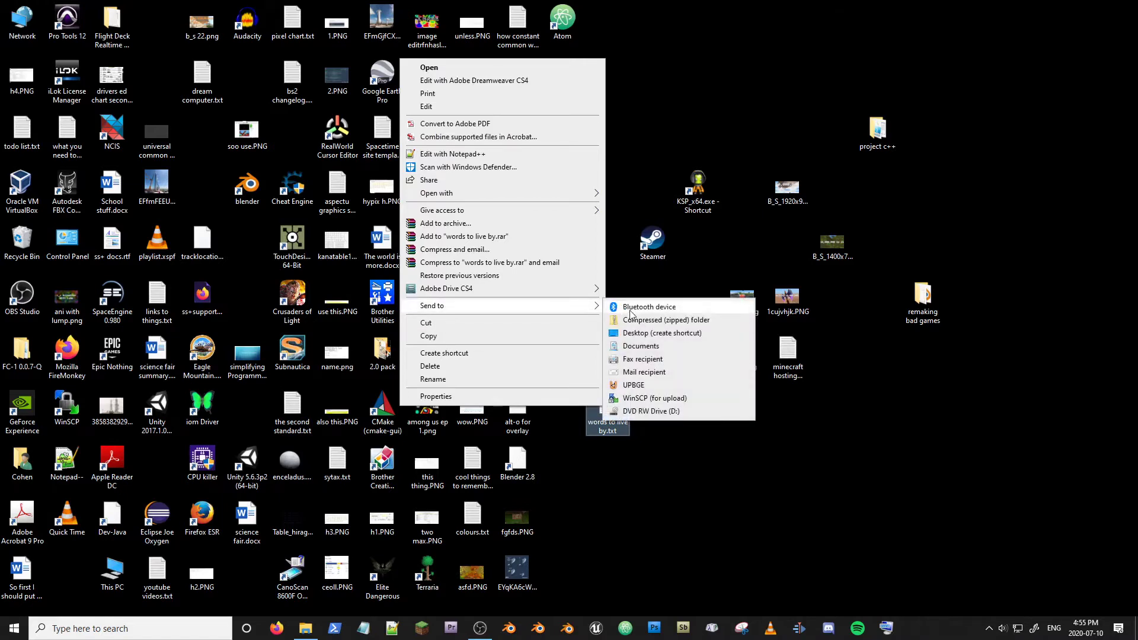
mouse_move(685, 321)
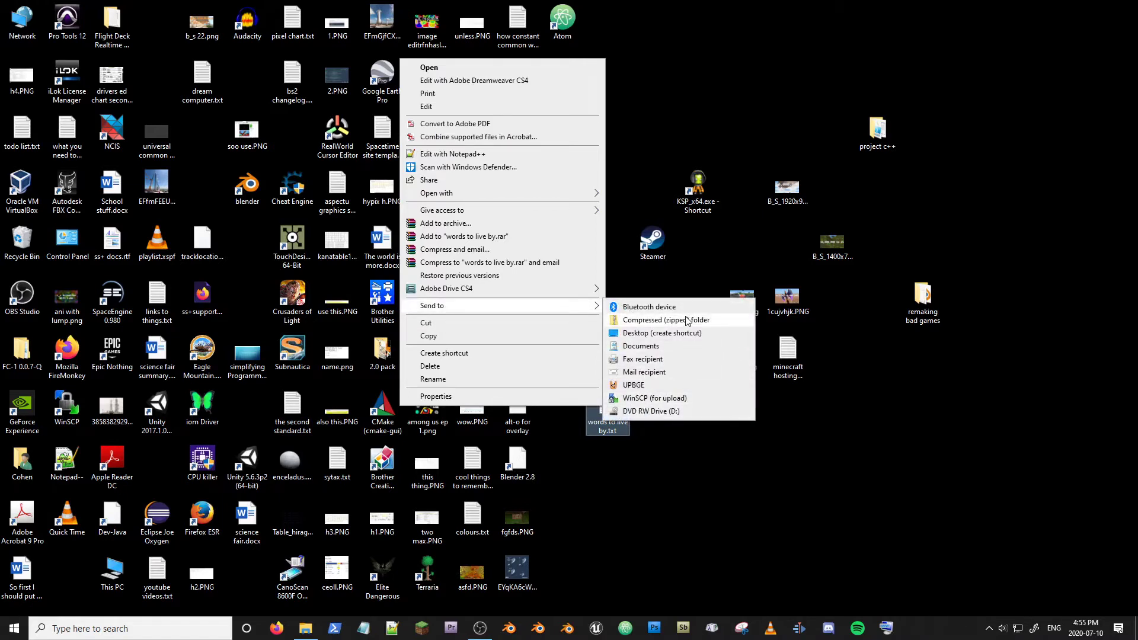
mouse_move(657, 371)
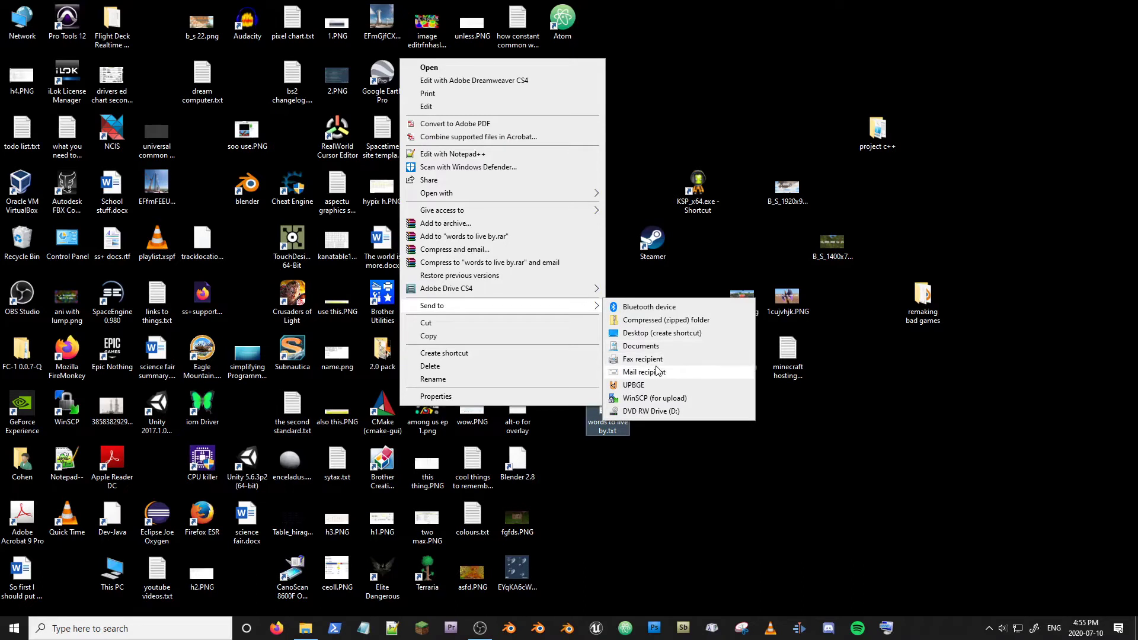
mouse_move(647, 398)
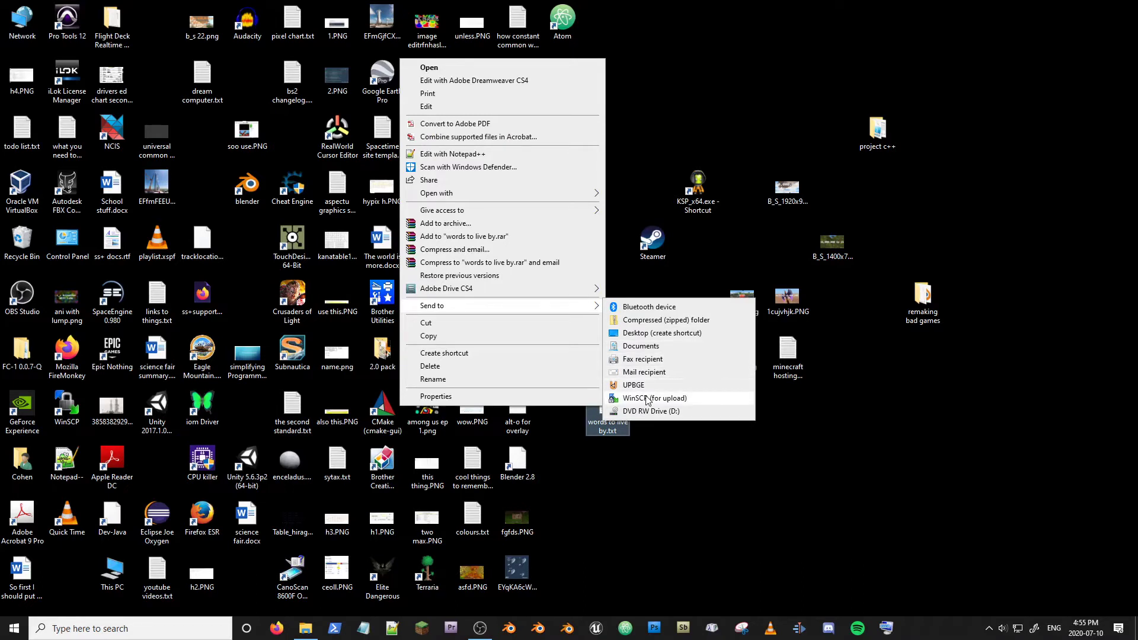
- Dismiss the options menu and bring up File Explorer on the Backup (F:) drive
left_click(647, 443)
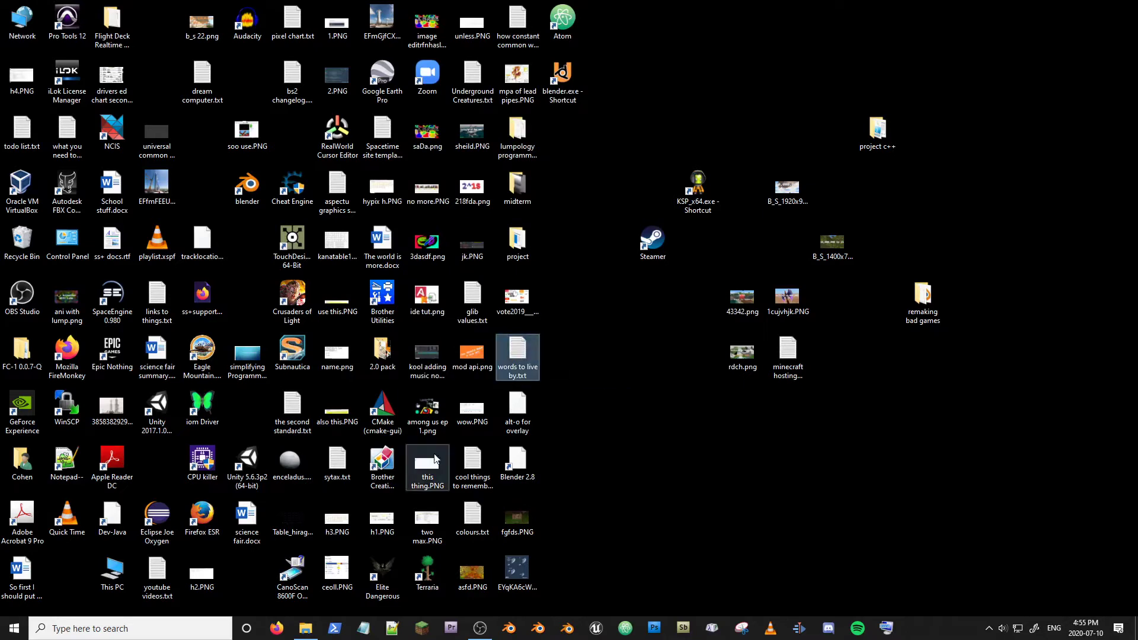
left_click(587, 531)
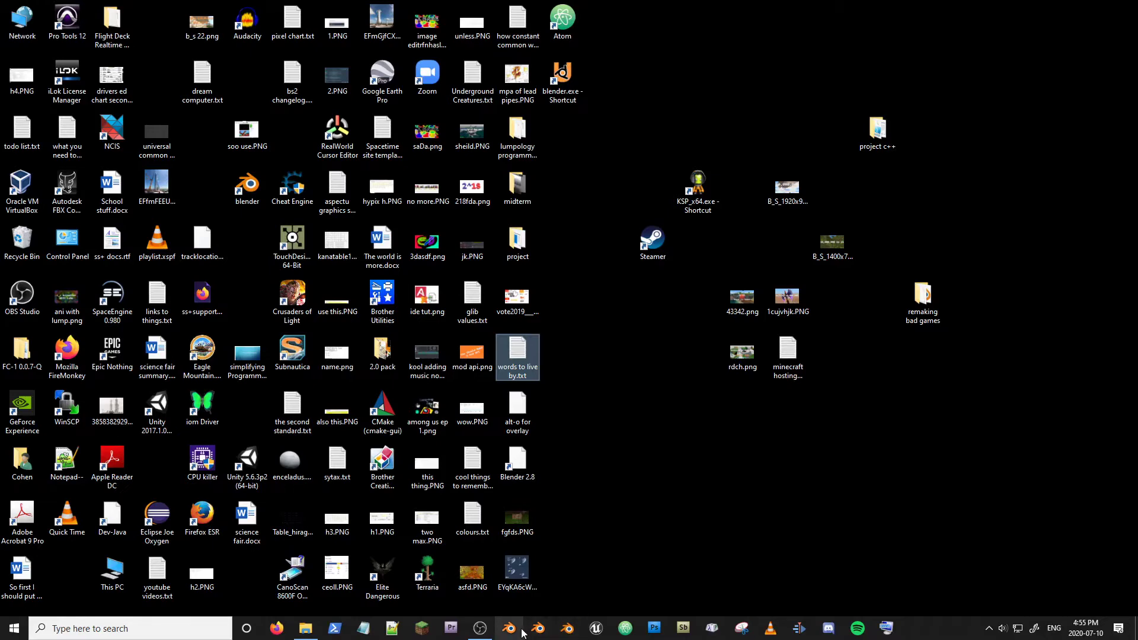
left_click(509, 628)
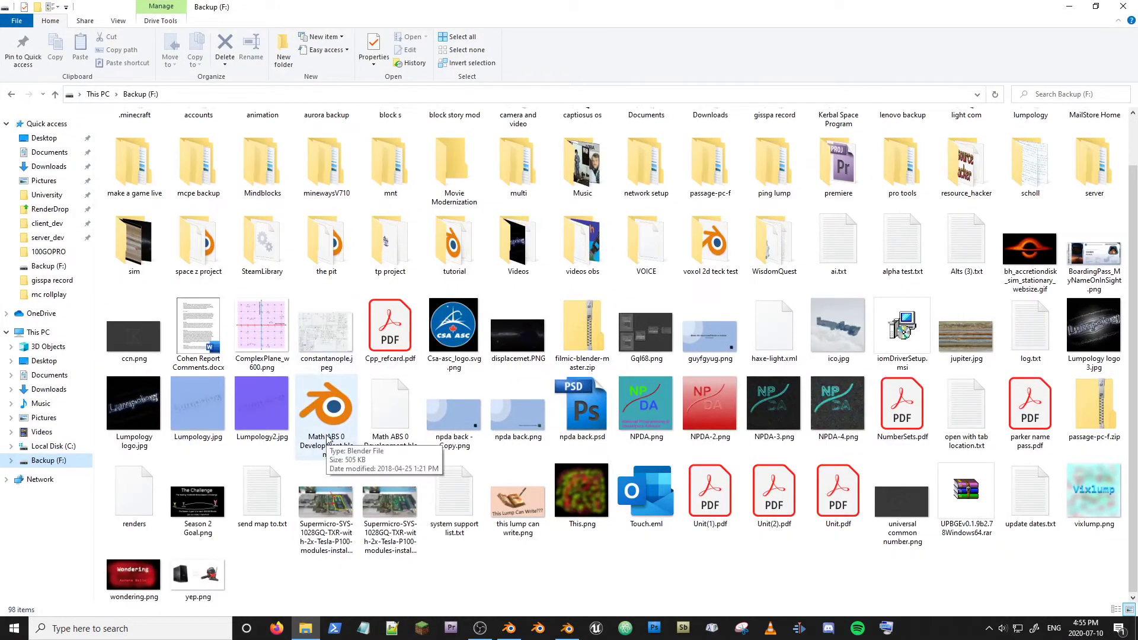
- Launch Blender from Math ABS 0 Development.blend, close it, and view the file's options
double_click(327, 405)
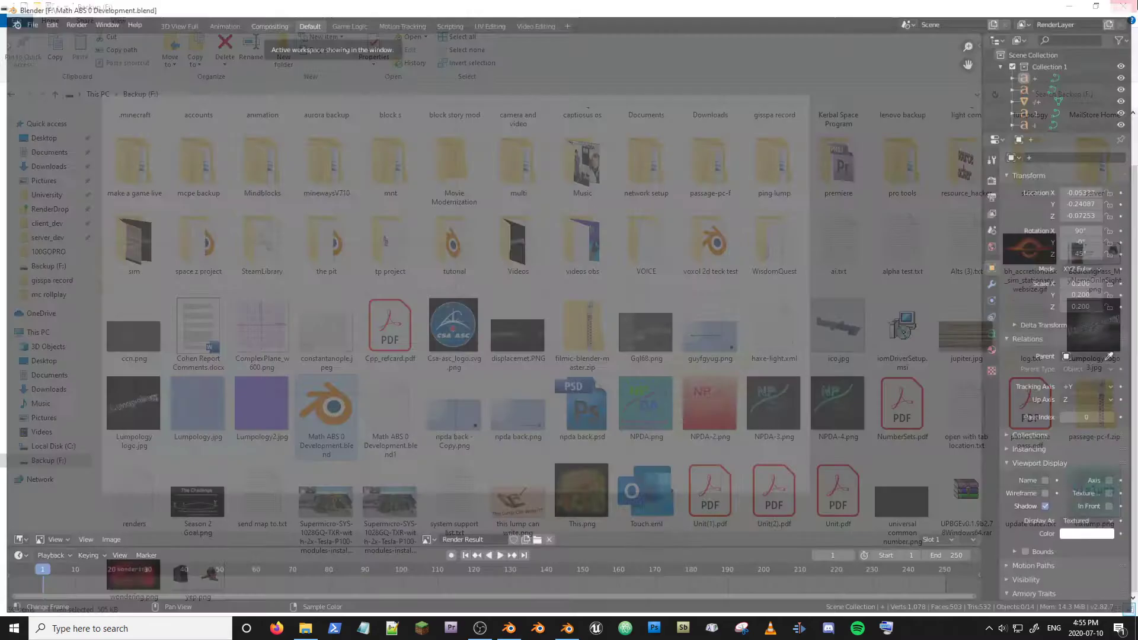
left_click(508, 628)
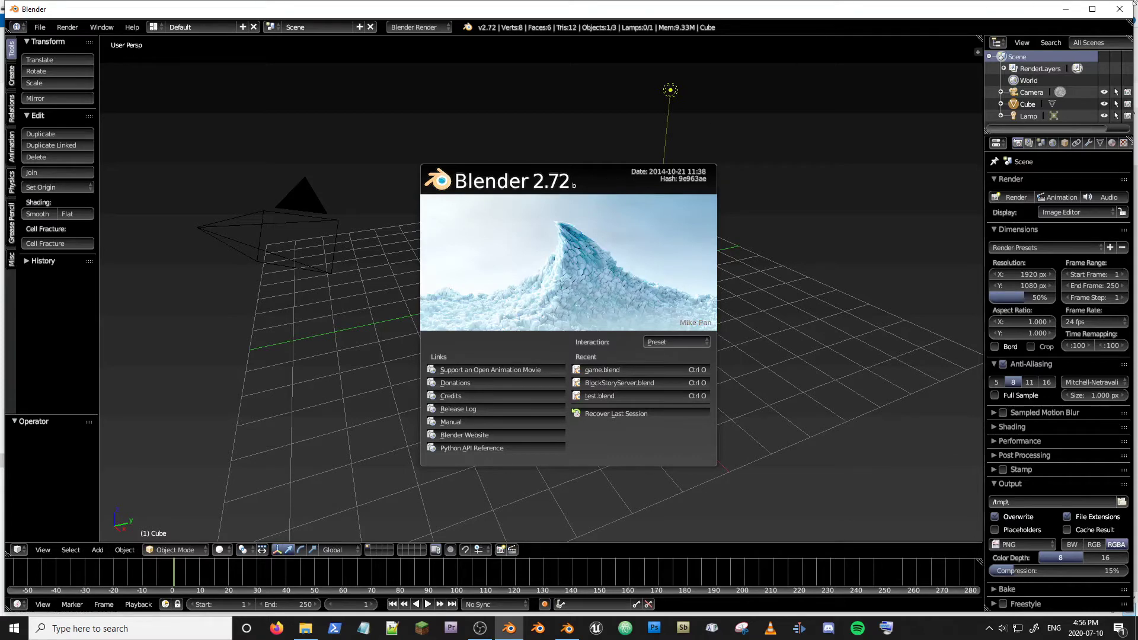
mouse_move(715, 145)
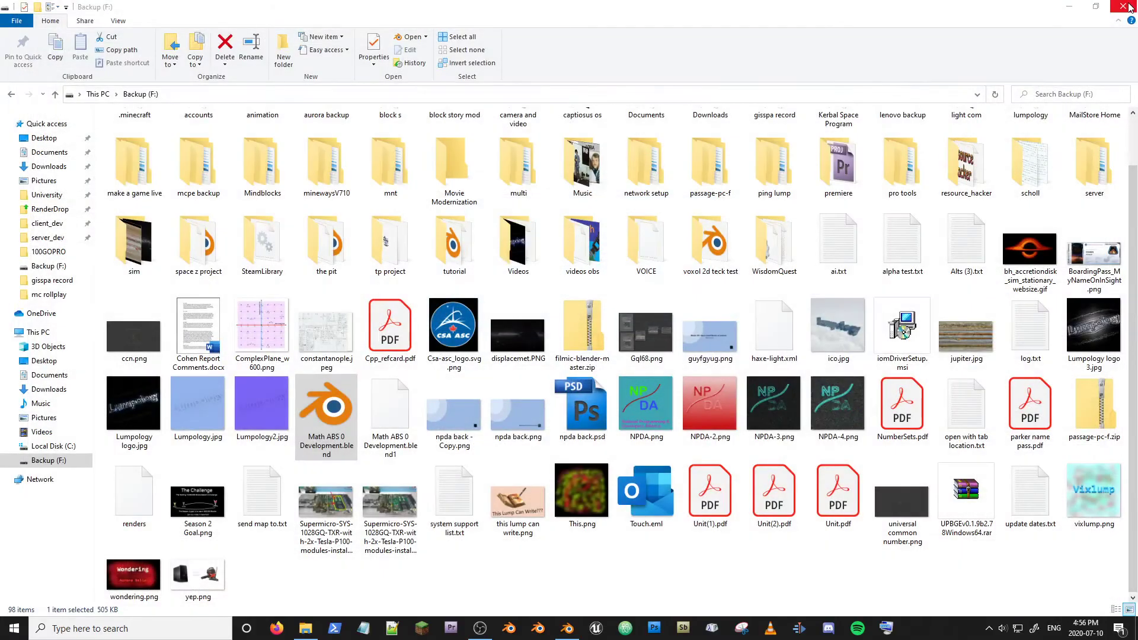
right_click(326, 405)
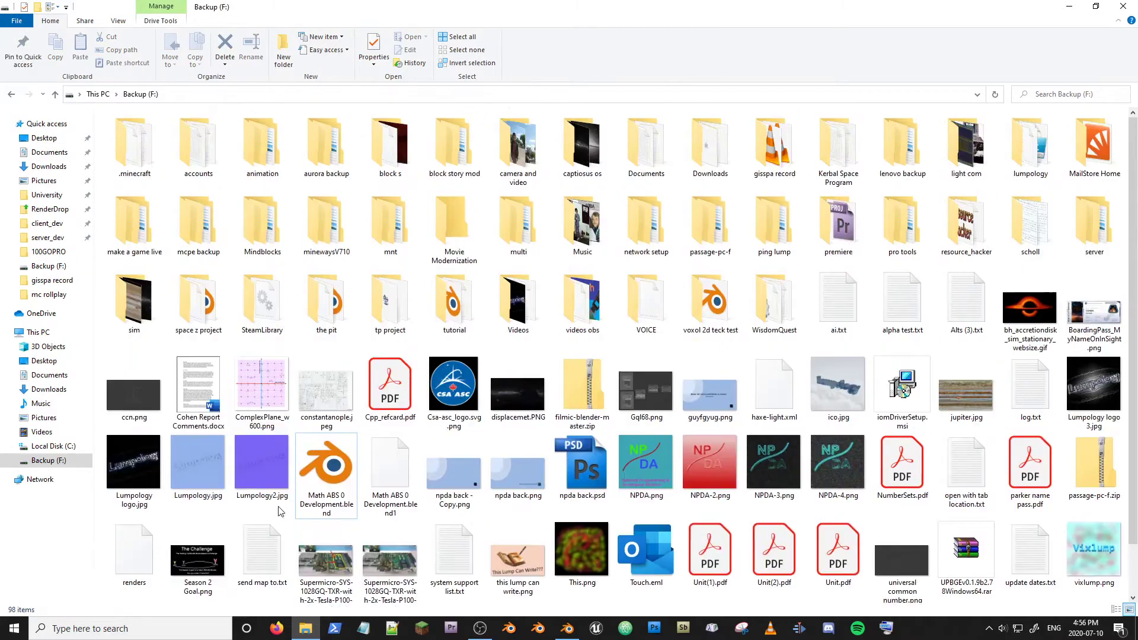
mouse_move(709, 225)
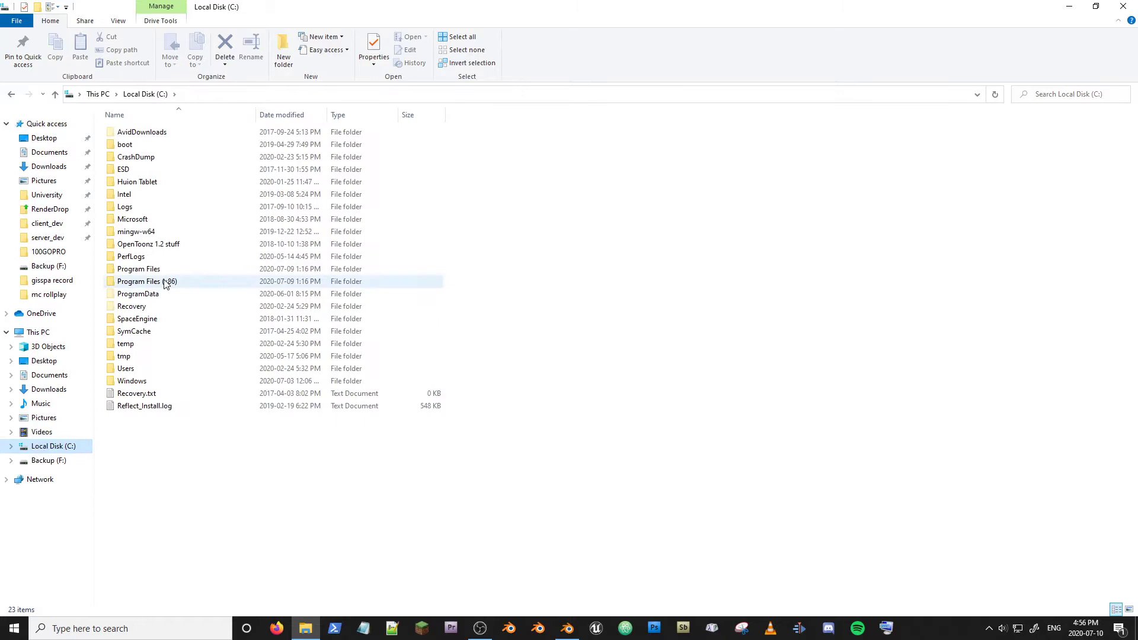
- Browse into Program Files\Blender Foundation\UPBGE and send blender.exe to Desktop as a shortcut
double_click(139, 281)
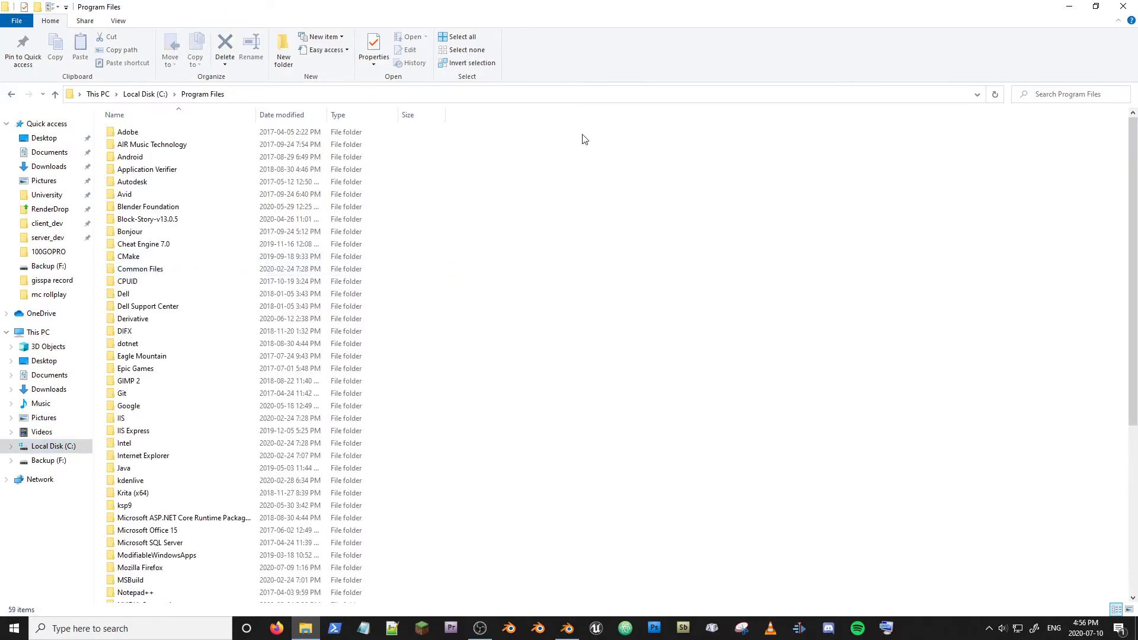
double_click(148, 206)
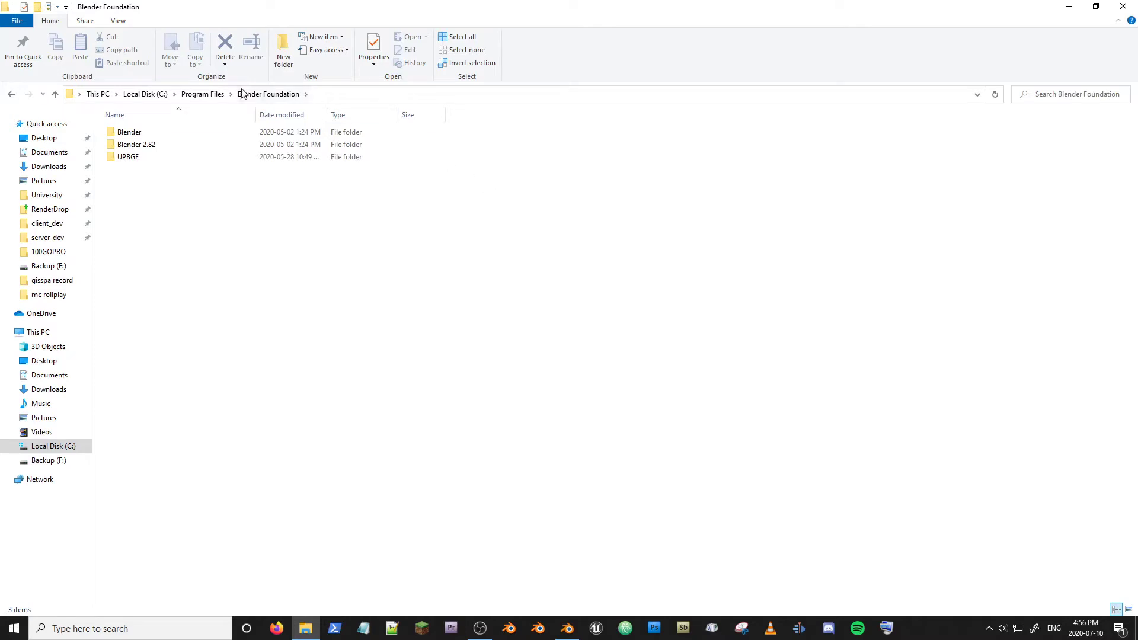
left_click(129, 132)
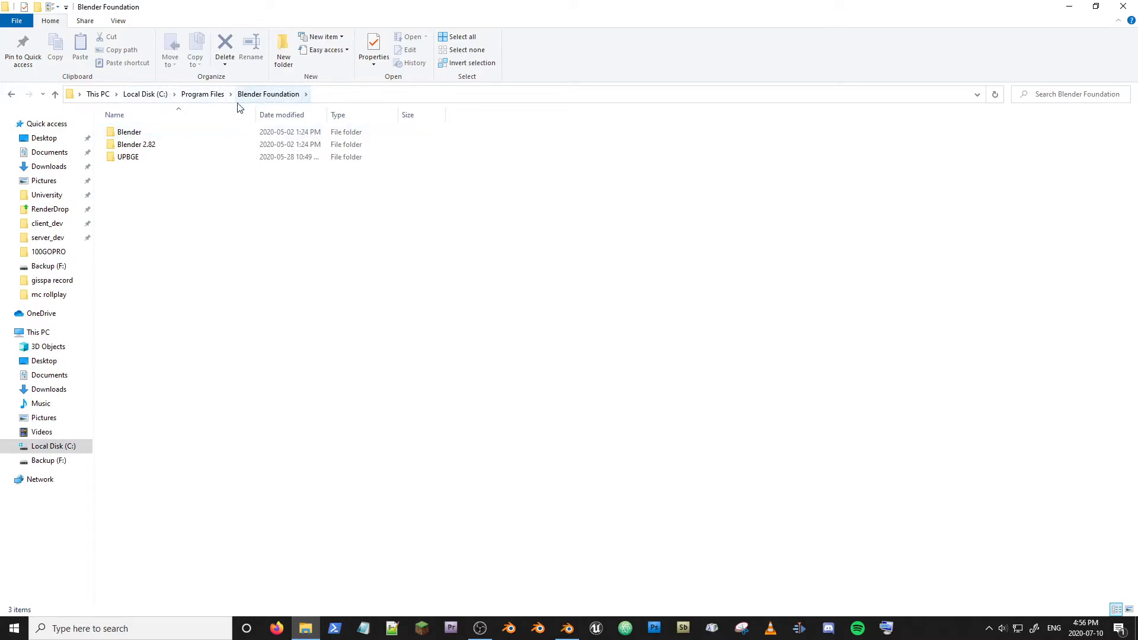
double_click(137, 144)
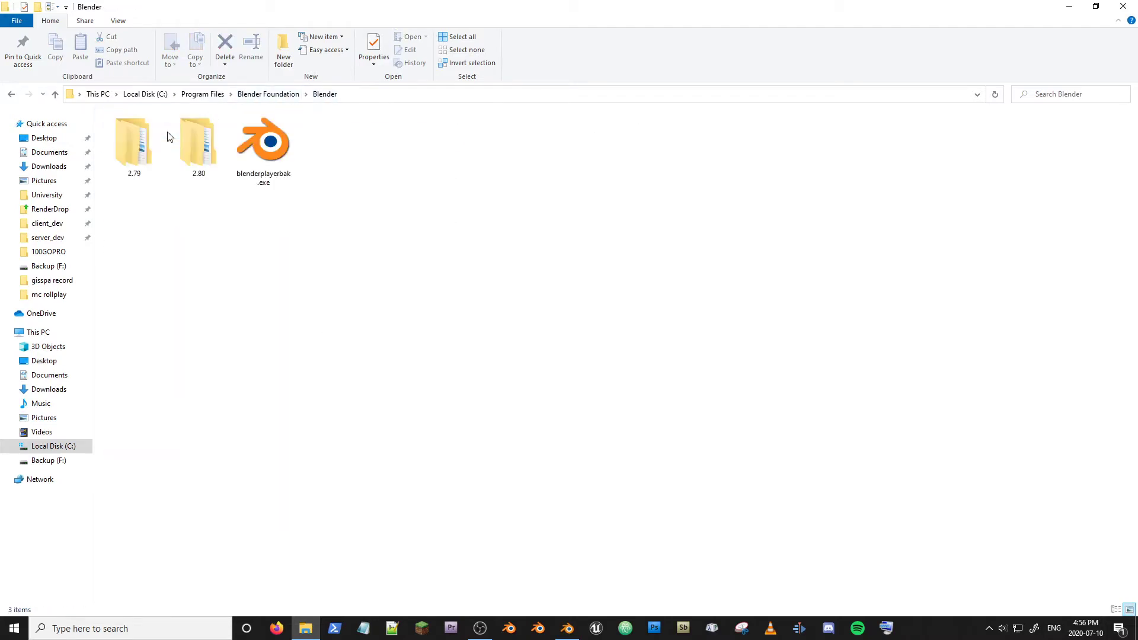
left_click(262, 142)
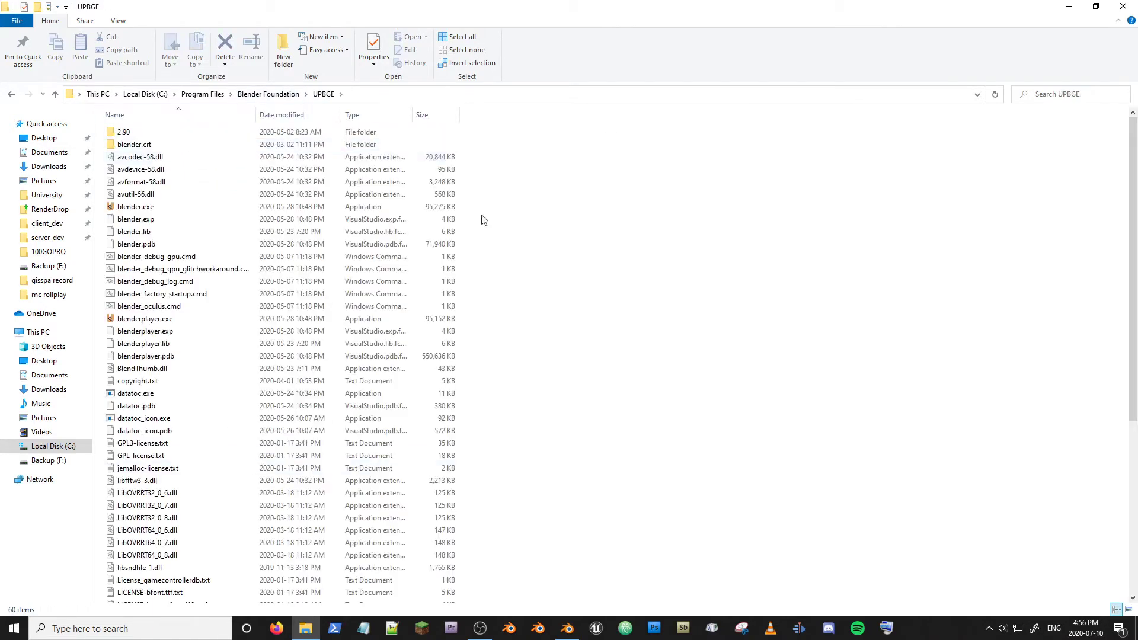
left_click(155, 257)
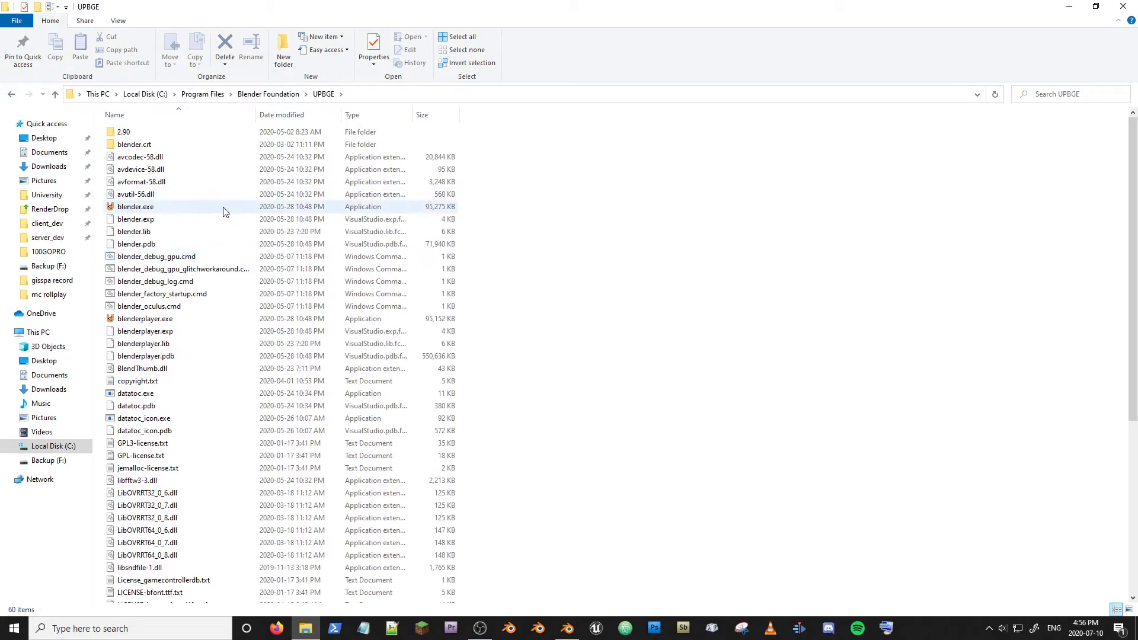
right_click(135, 207)
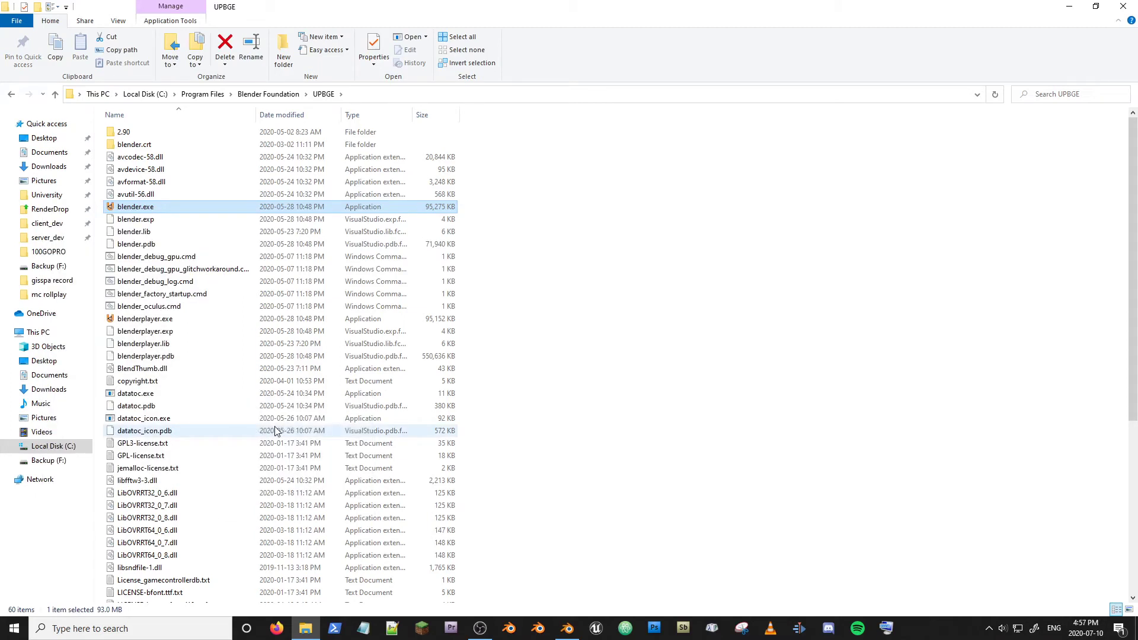
- Reveal the desktop, move the blender.exe shortcut to open space, and rename it UPBGE
double_click(135, 207)
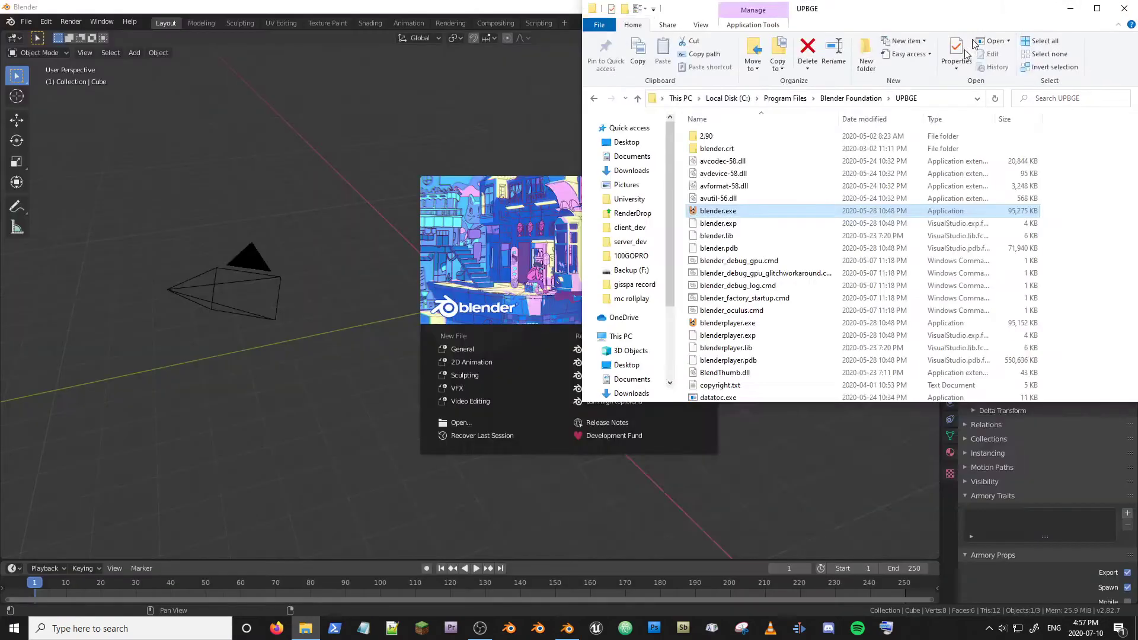
left_click(1130, 7)
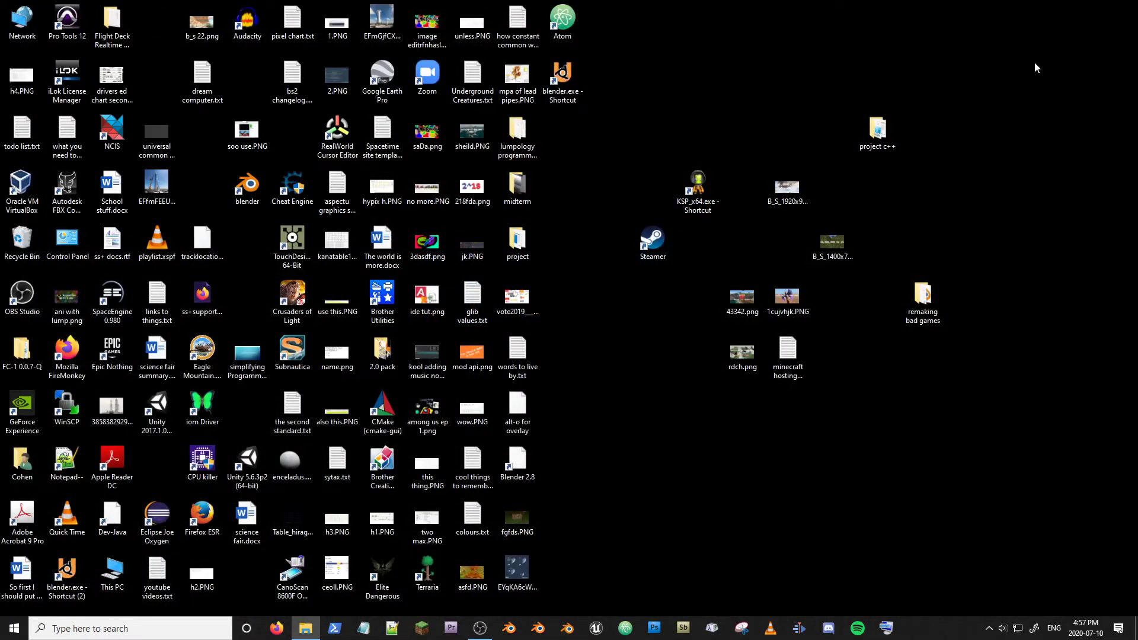
left_click(66, 574)
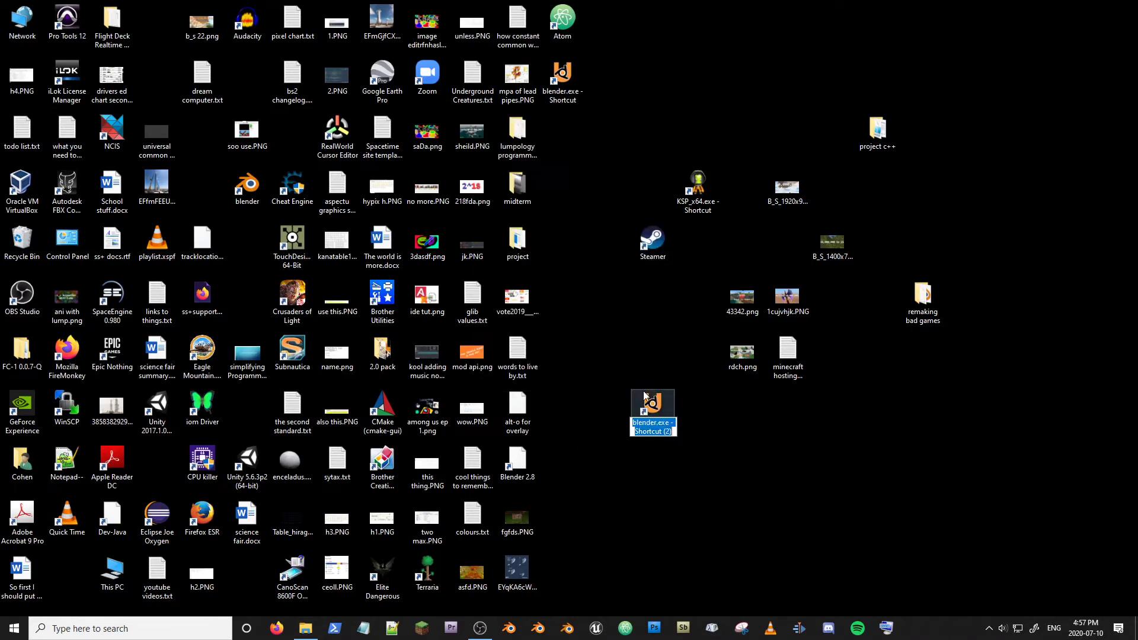
type("UPBGE")
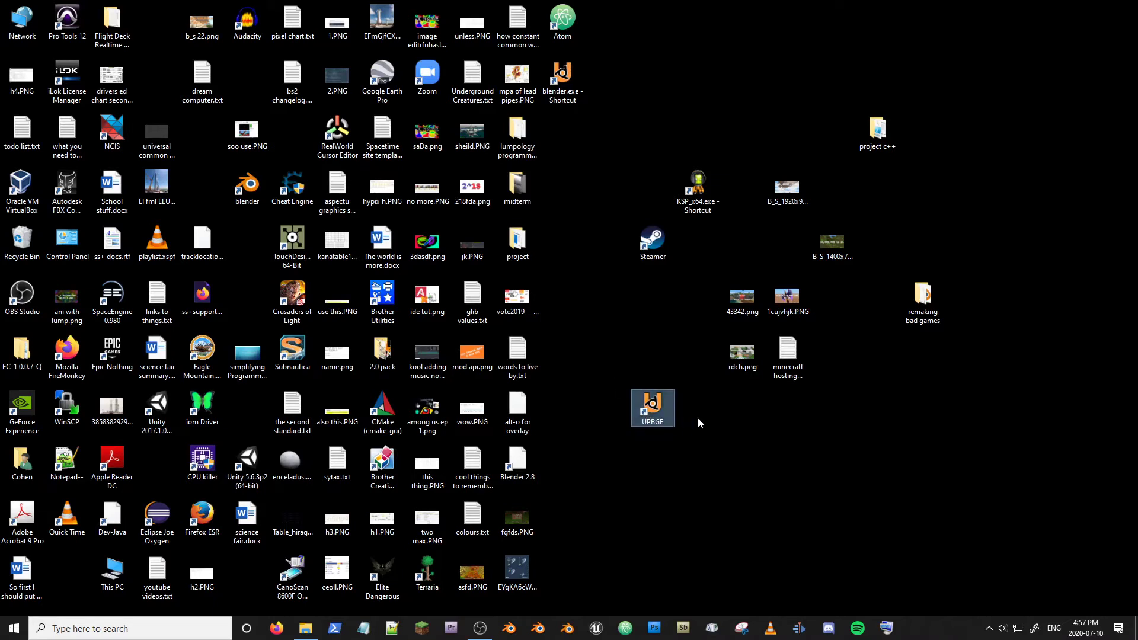
mouse_move(662, 408)
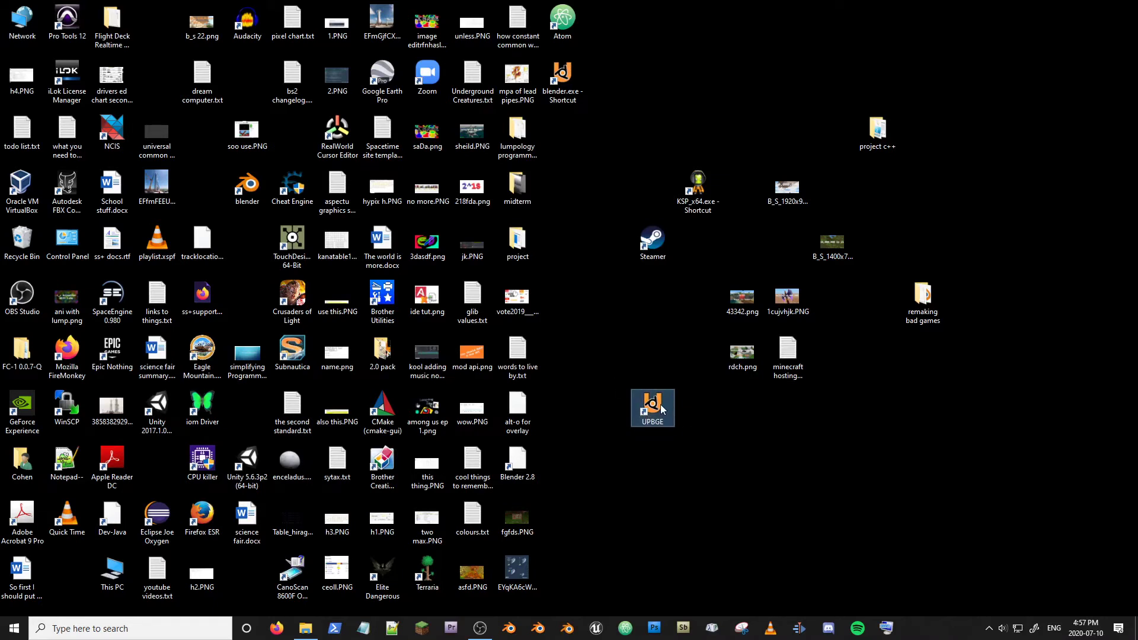
mouse_move(652, 406)
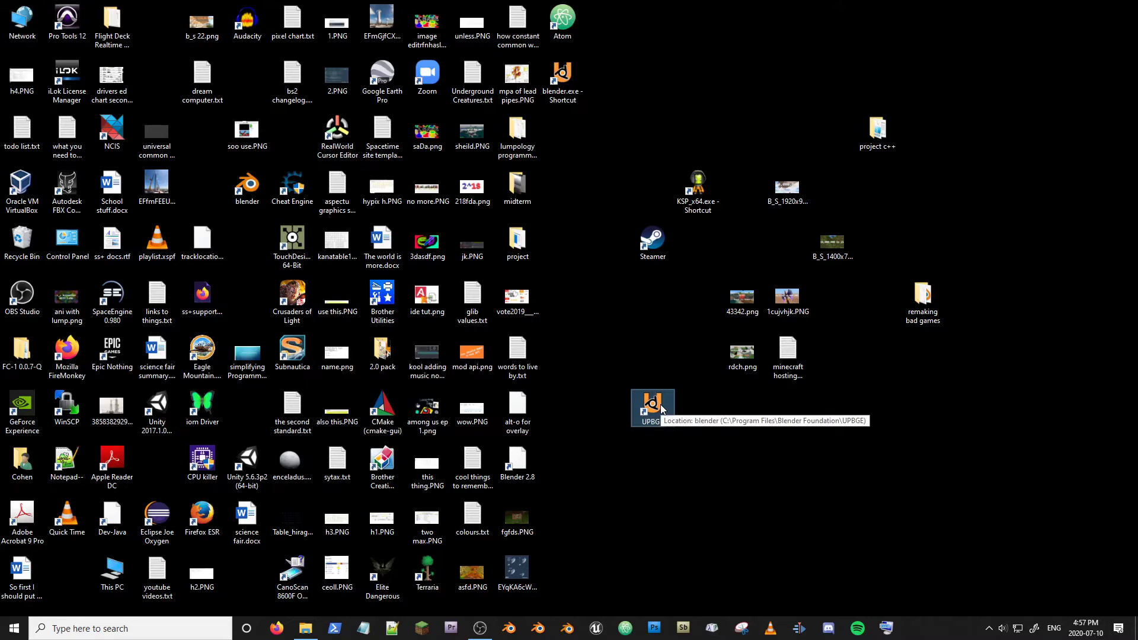
left_click(471, 407)
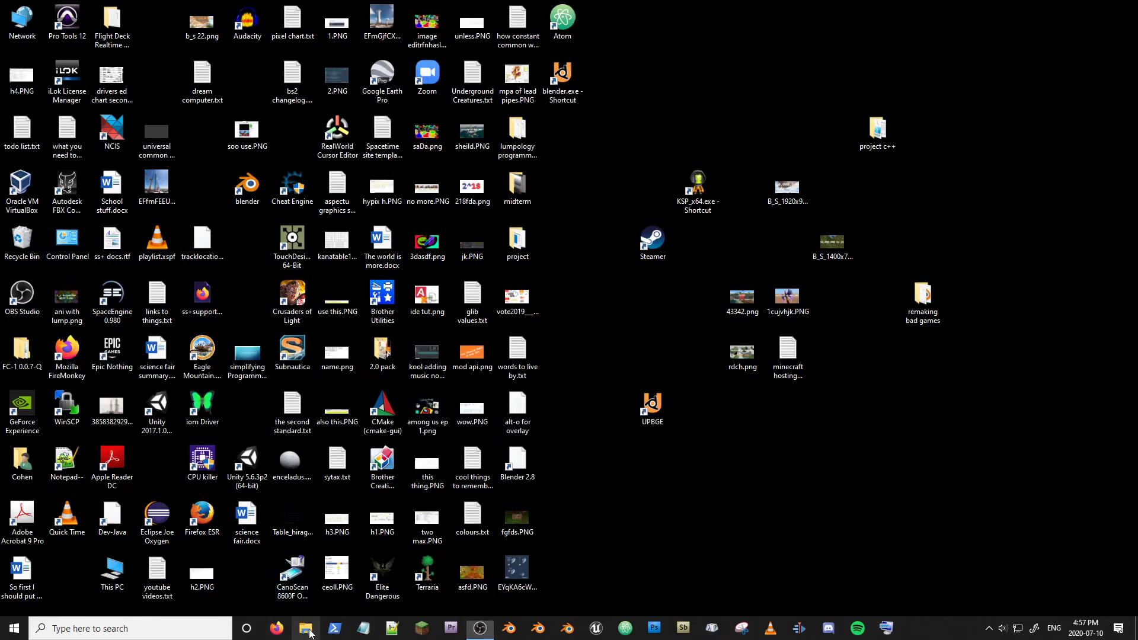
- Go to %appdata% and browse through Microsoft and Windows into the SendTo folder
left_click(291, 573)
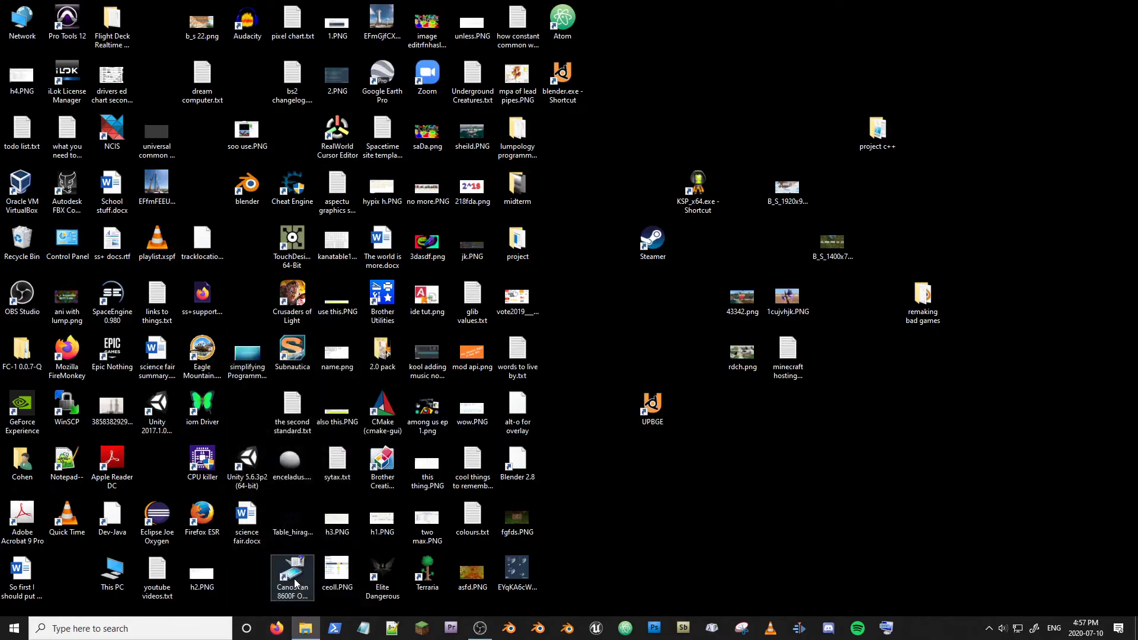
left_click(305, 629)
type("%")
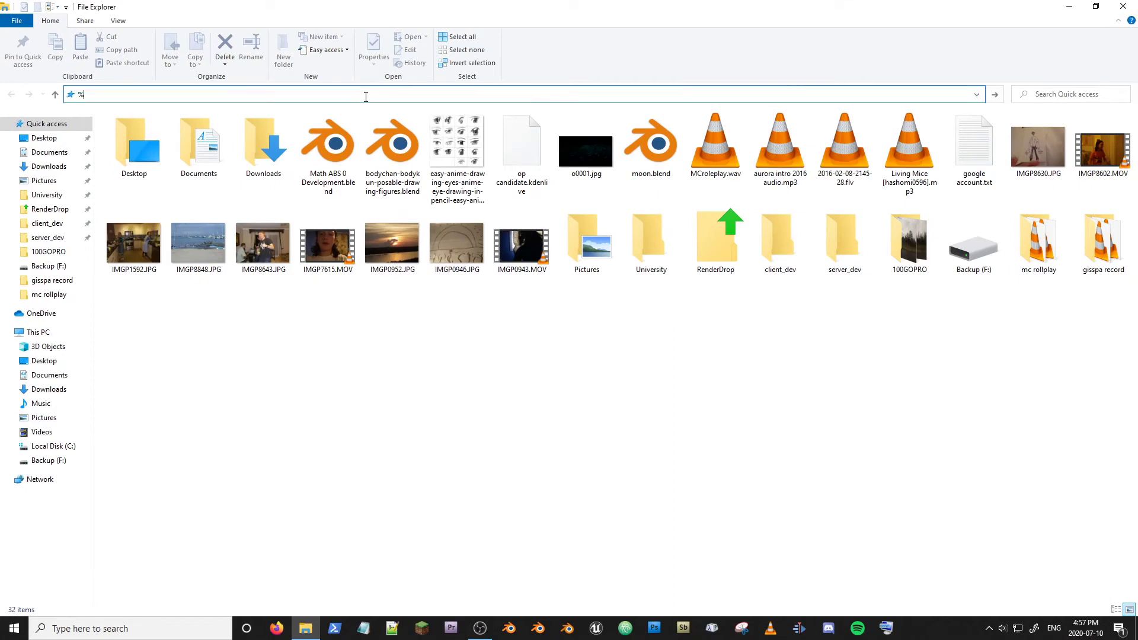
type("appdata%")
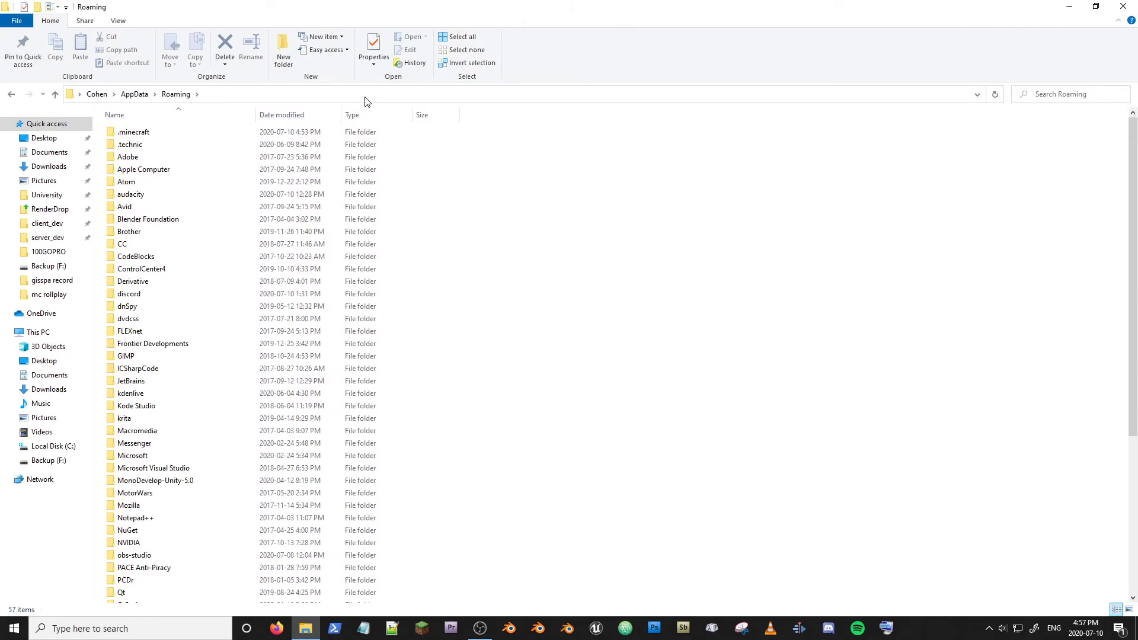
left_click(128, 293)
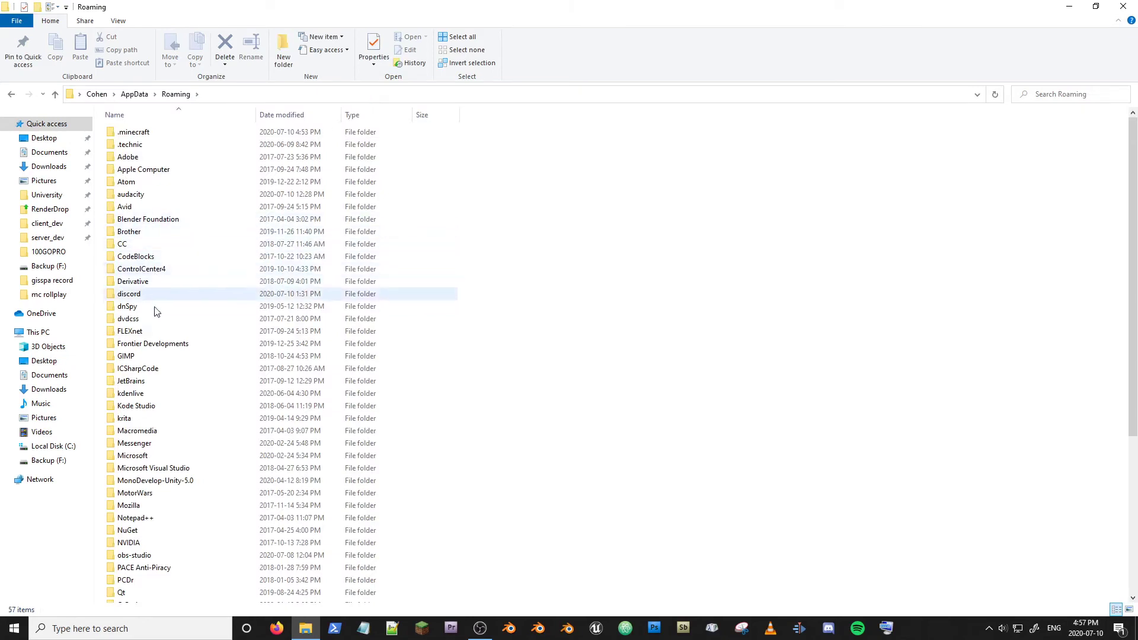
double_click(133, 455)
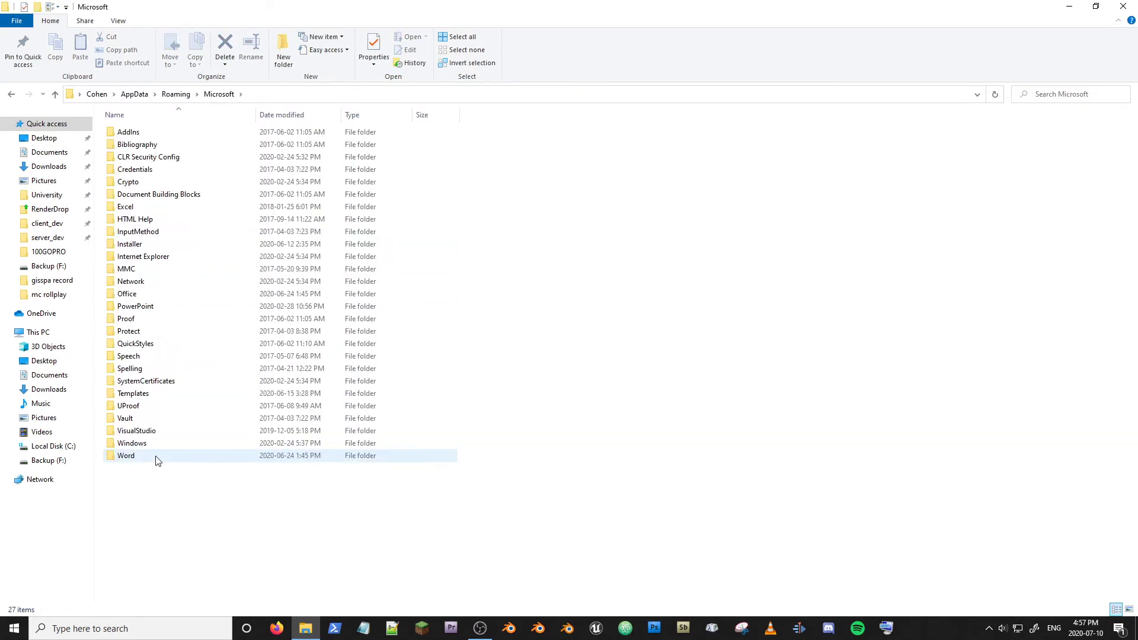
left_click(132, 443)
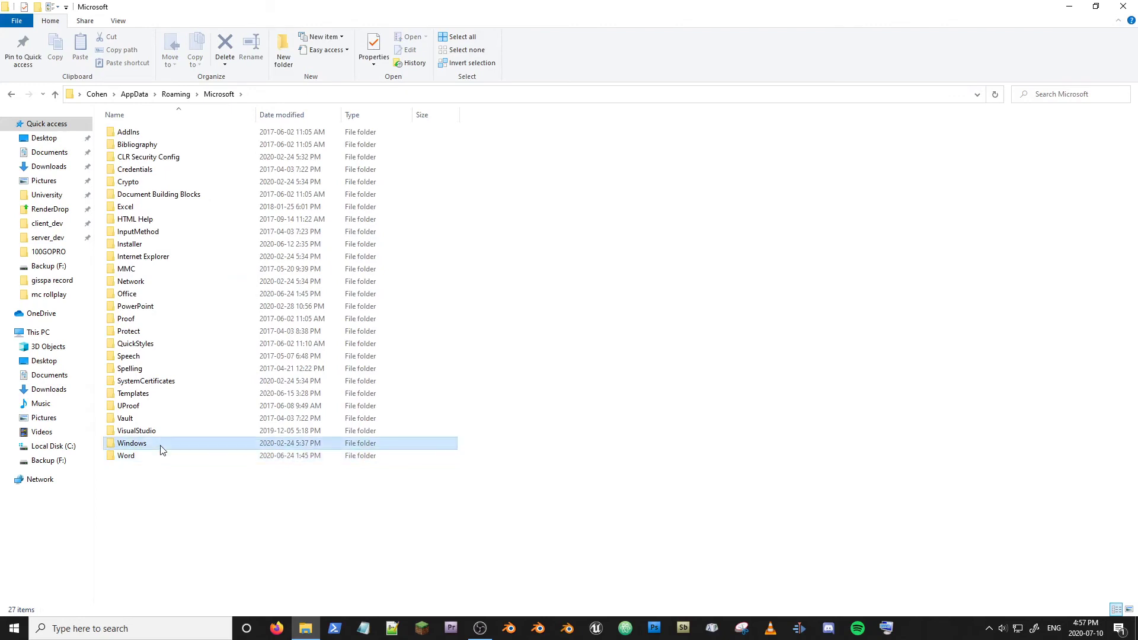
double_click(133, 443)
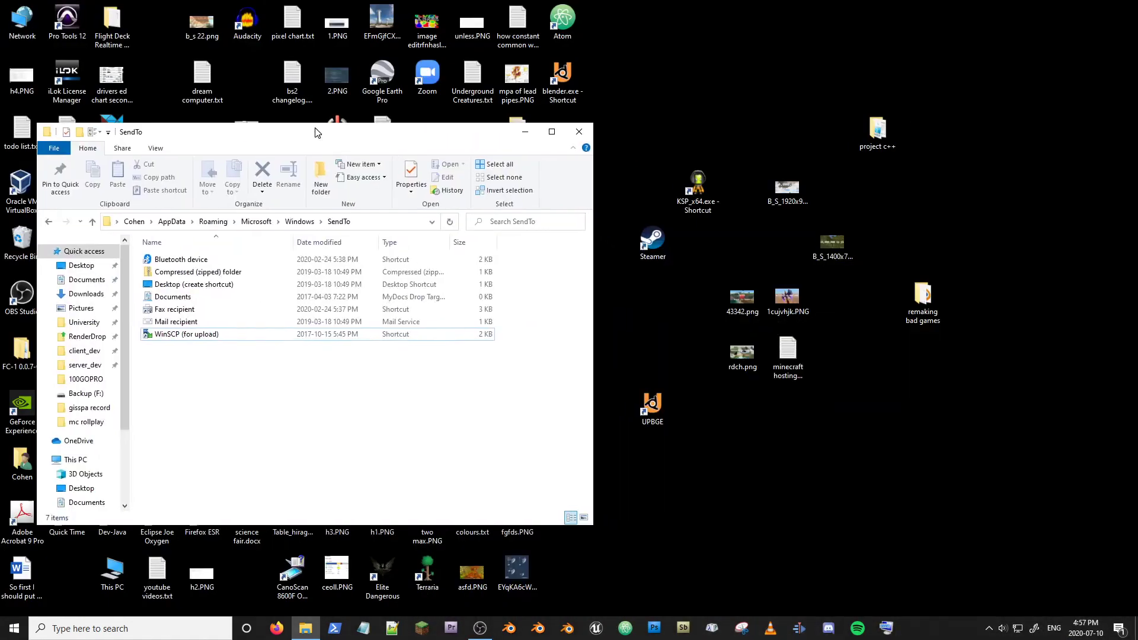
left_click(652, 404)
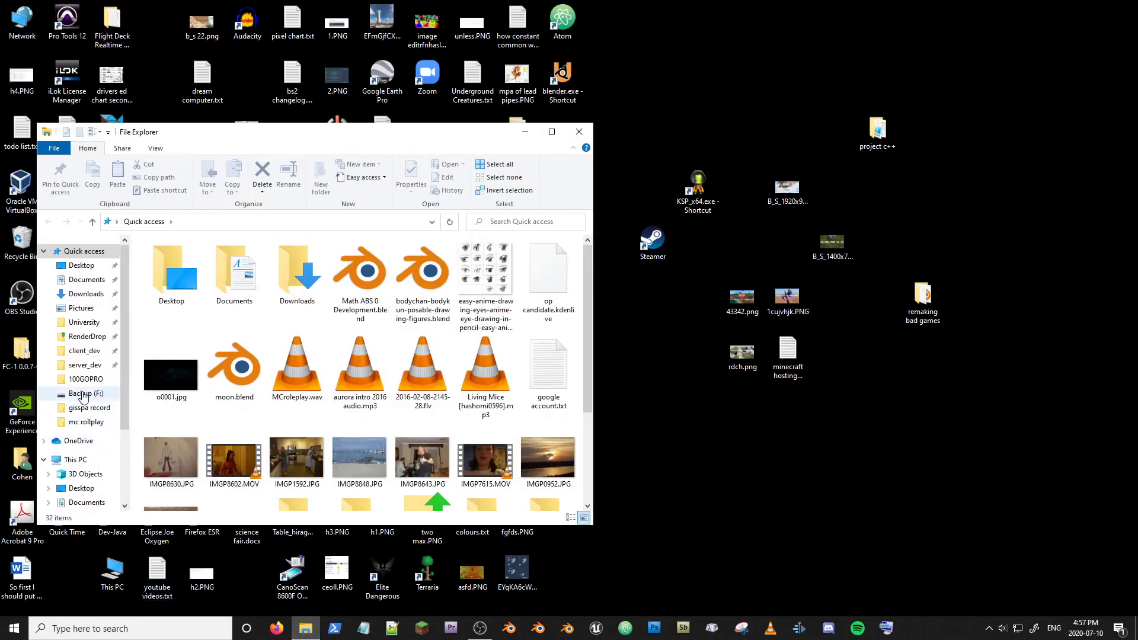
- Switch to Backup (F:) and select Math ABS 0 Development.blend
left_click(87, 393)
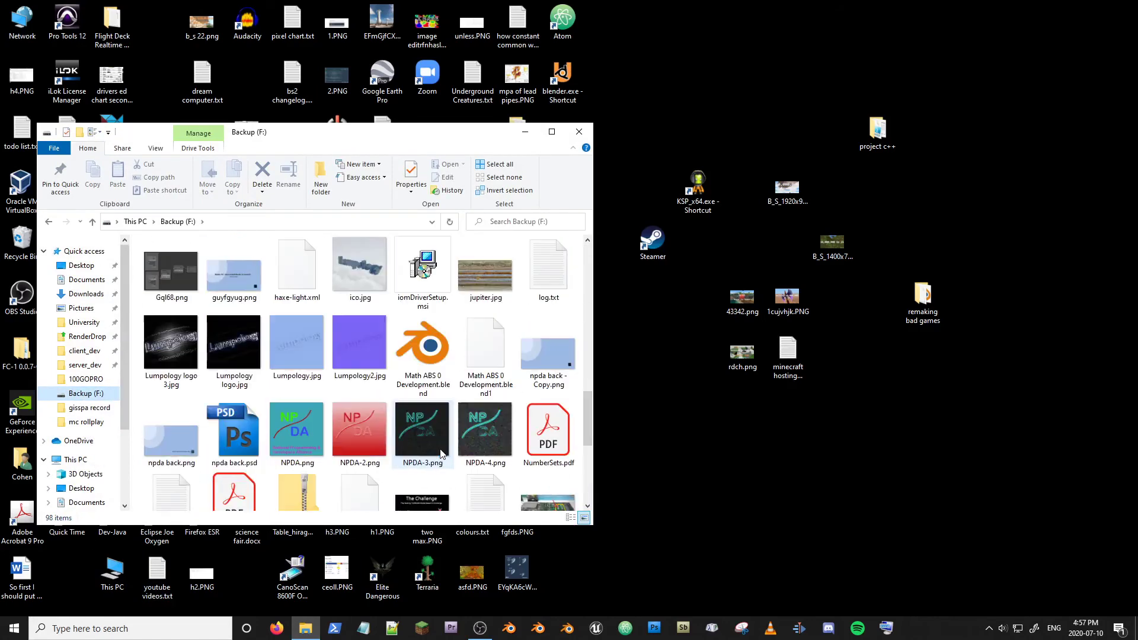
left_click(423, 345)
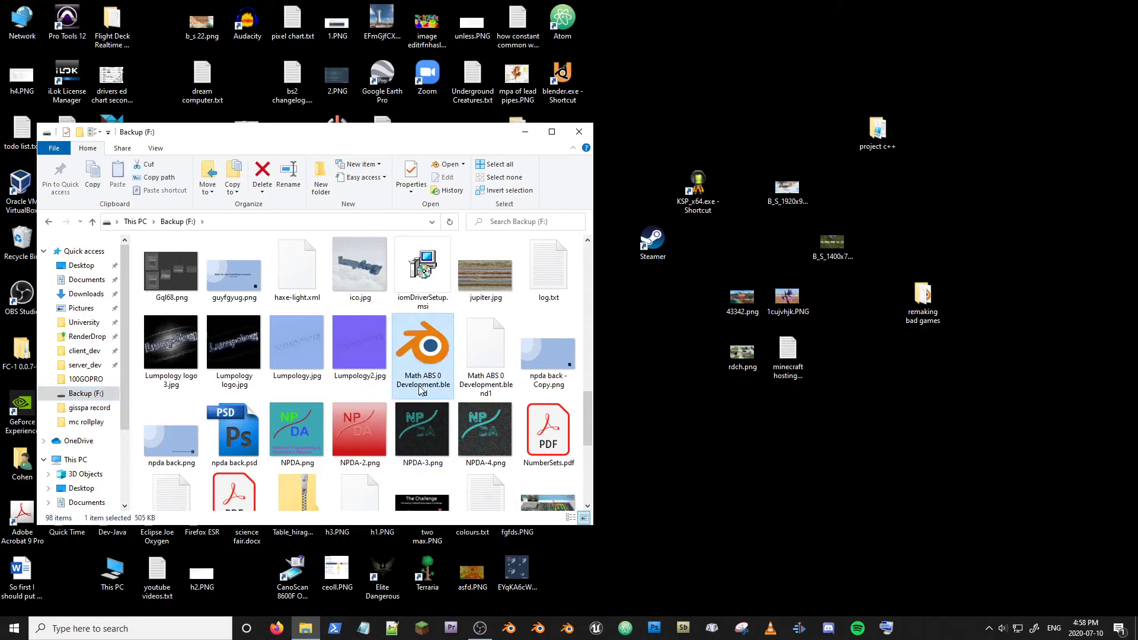